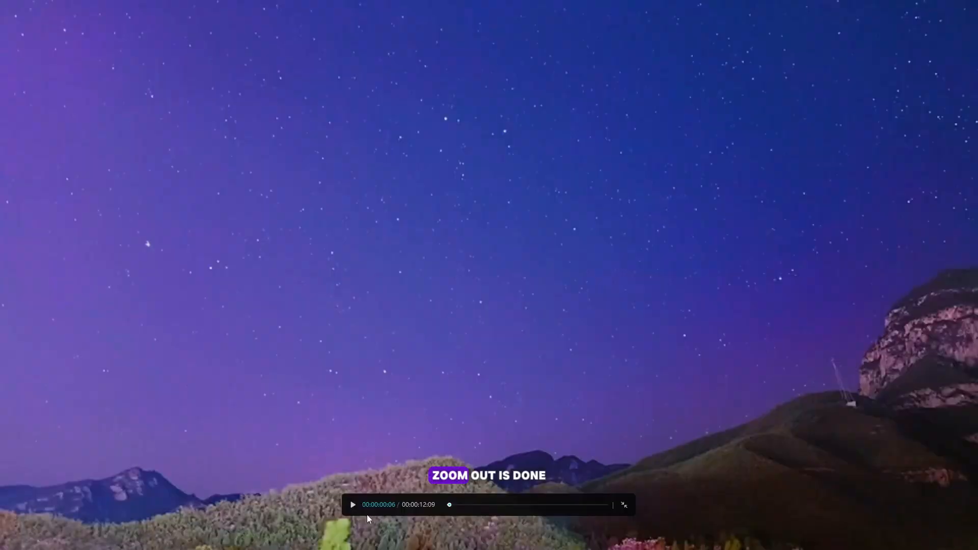
# - Start full-screen playback of the starry night mountain clip to review the zoom-out effect
pyautogui.click(352, 505)
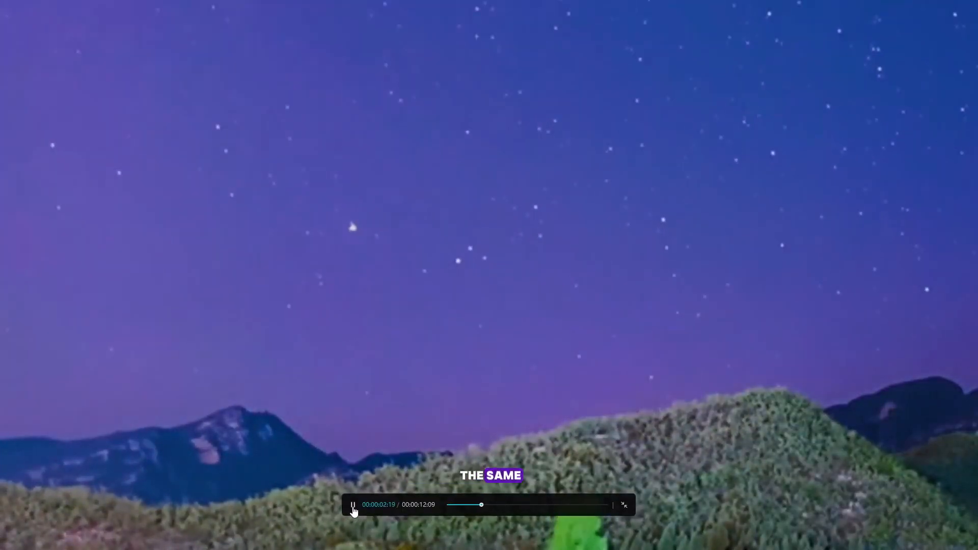